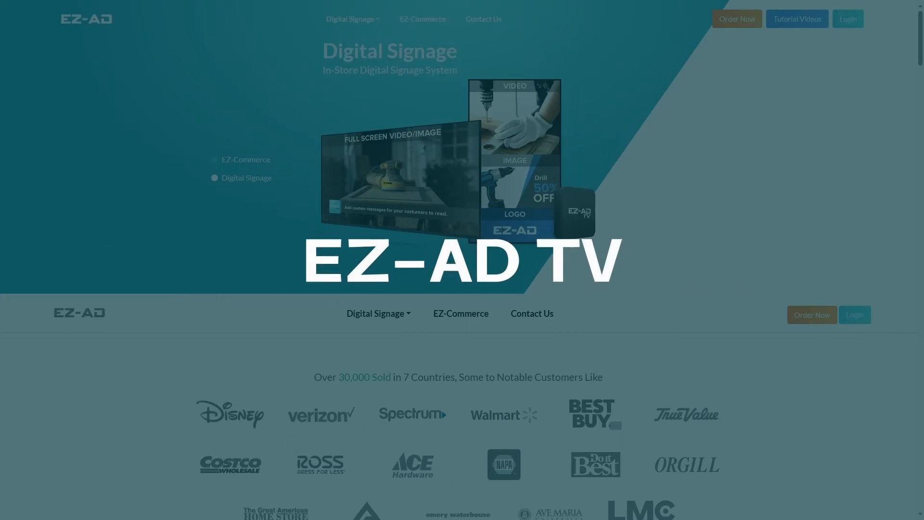
- View the Screens dashboard listing screen groups with video, image and logo playlists
click(214, 166)
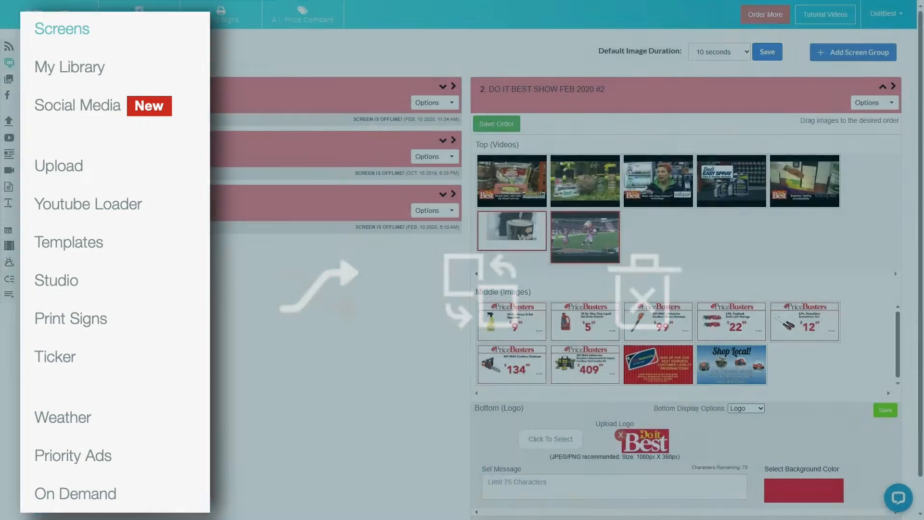
- Browse My Library's December_Red Hot Buys ads, then go to the Upload Image page
click(69, 66)
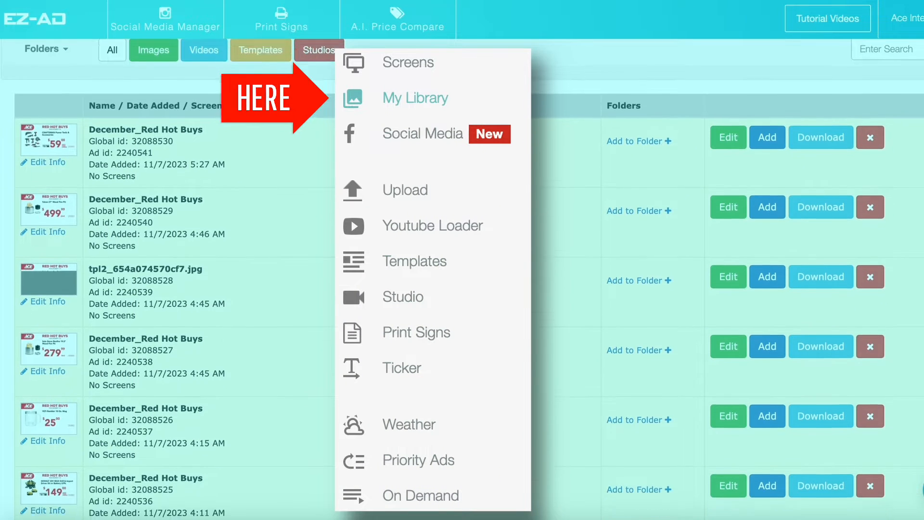
scroll(down, 3)
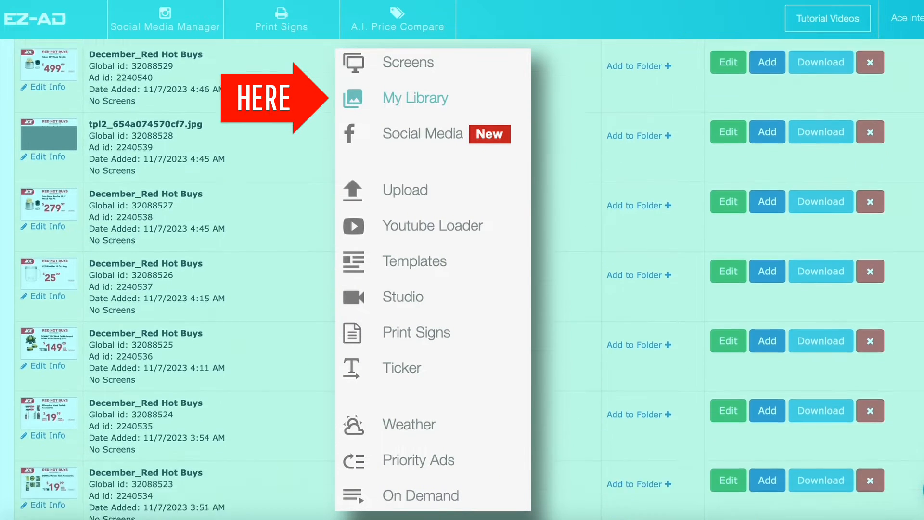
scroll(down, 3)
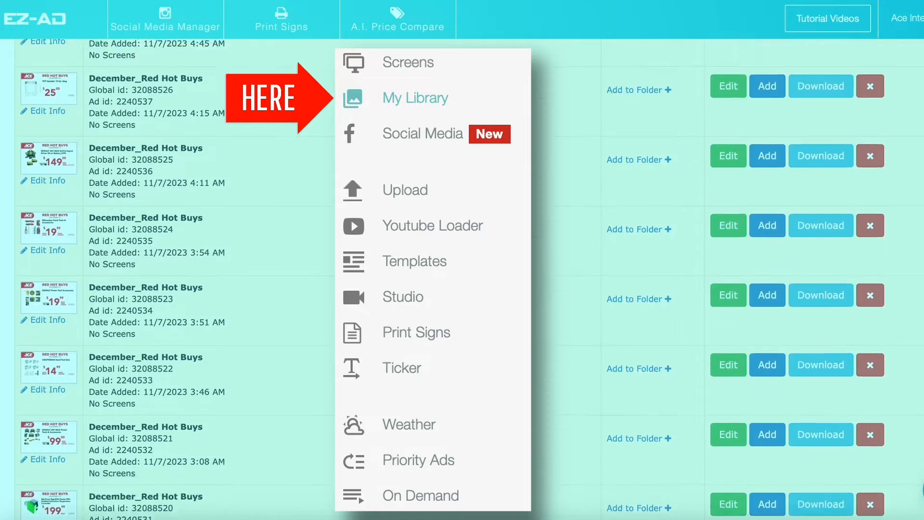
scroll(down, 3)
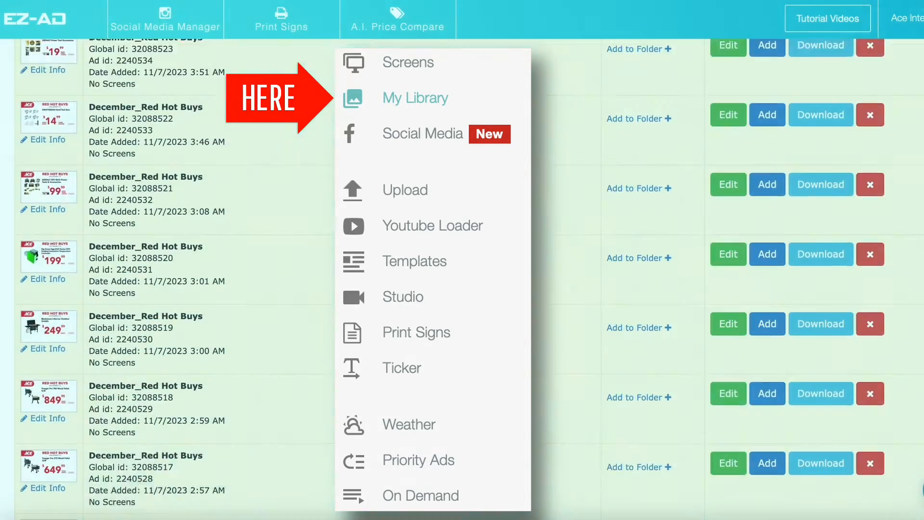
click(406, 190)
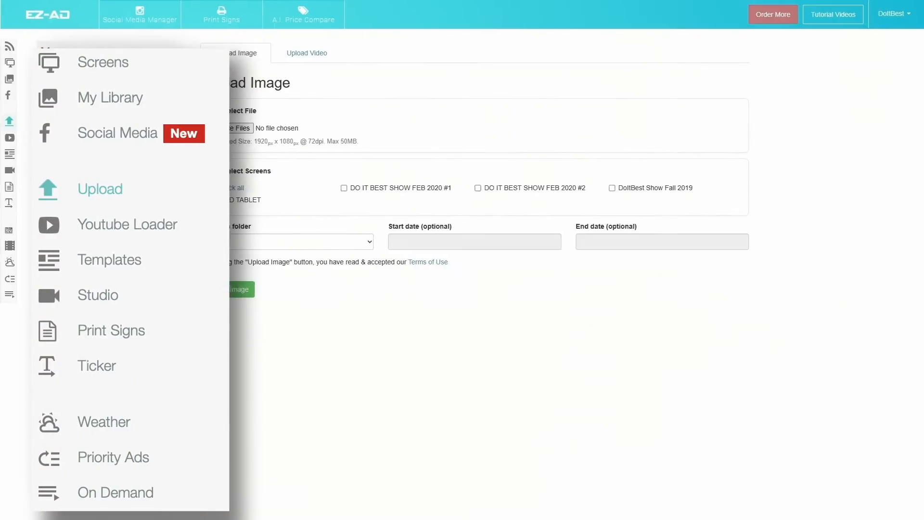
- View the Upload Video tab and YouTube Loader, then the Labor Day templates gallery
click(306, 52)
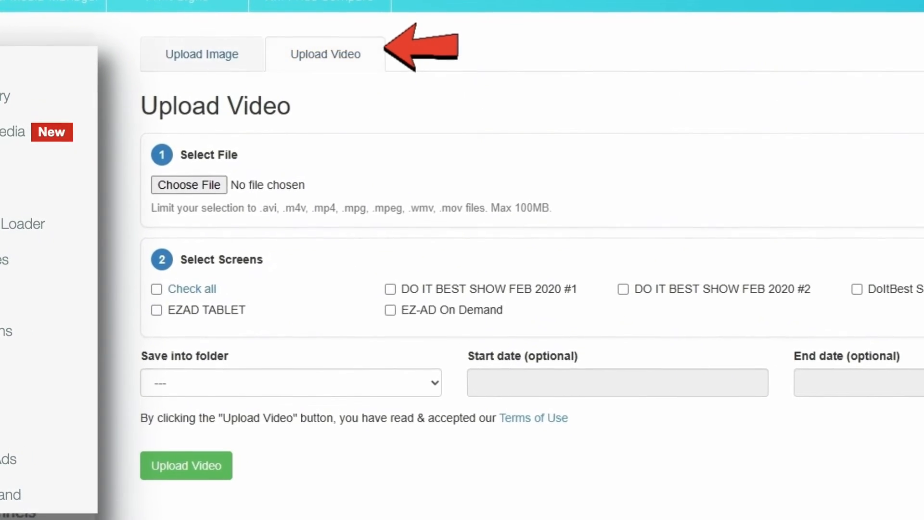
click(202, 54)
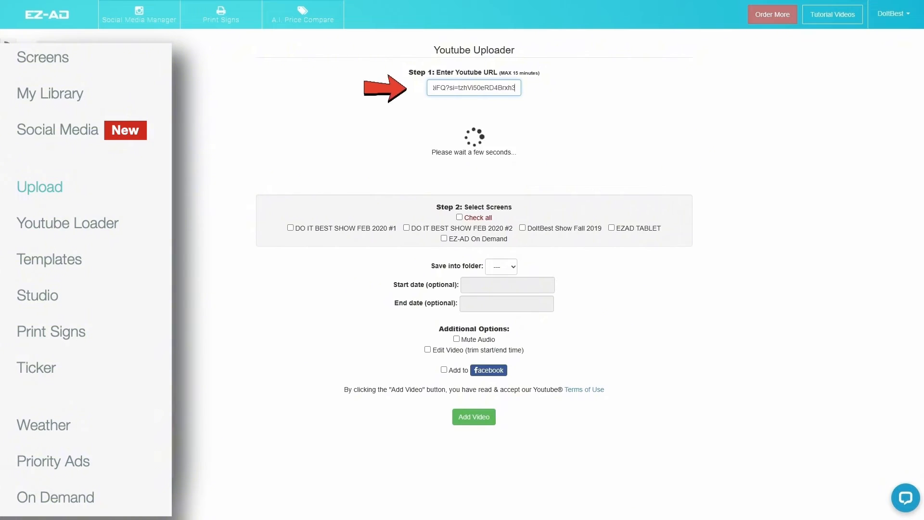
click(49, 259)
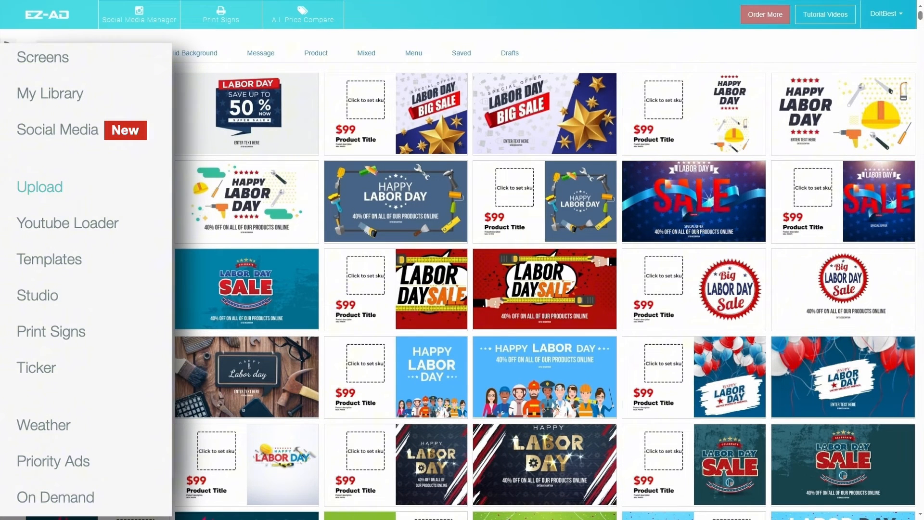
- View the Studio stock video library and Weather setup, then the account menu
click(285, 56)
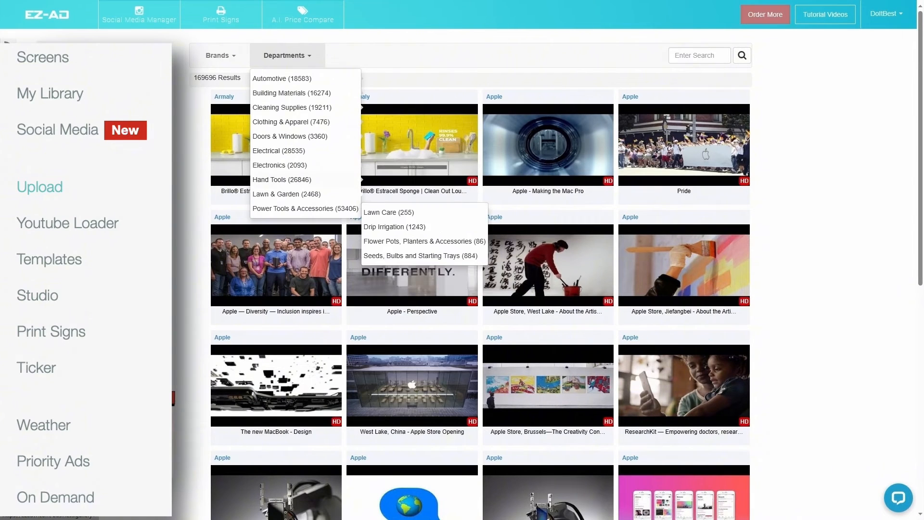
click(43, 424)
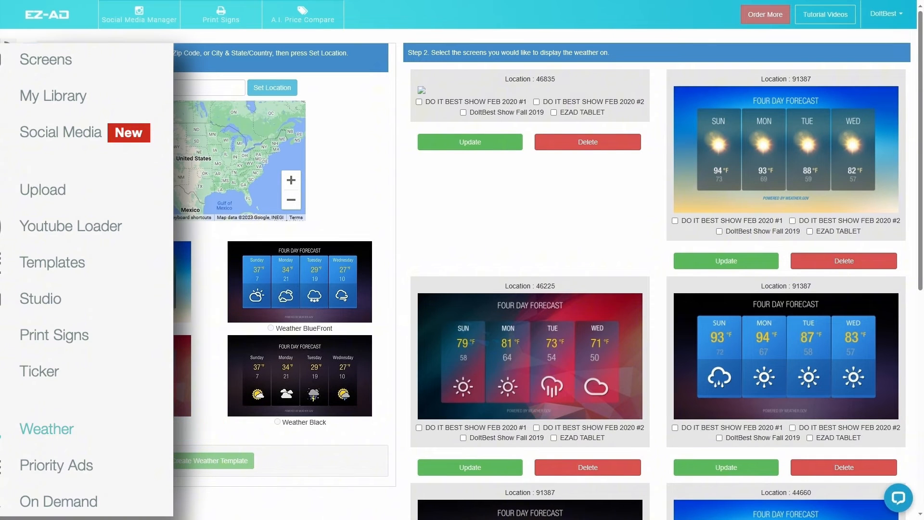
click(887, 13)
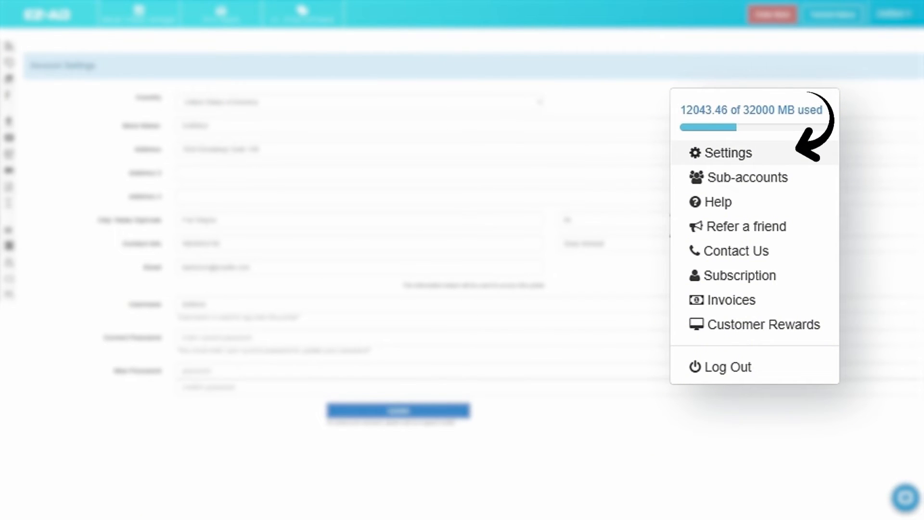
- Browse the Help videos page, then the Contact EZ-ADTV page with form and support details
click(716, 201)
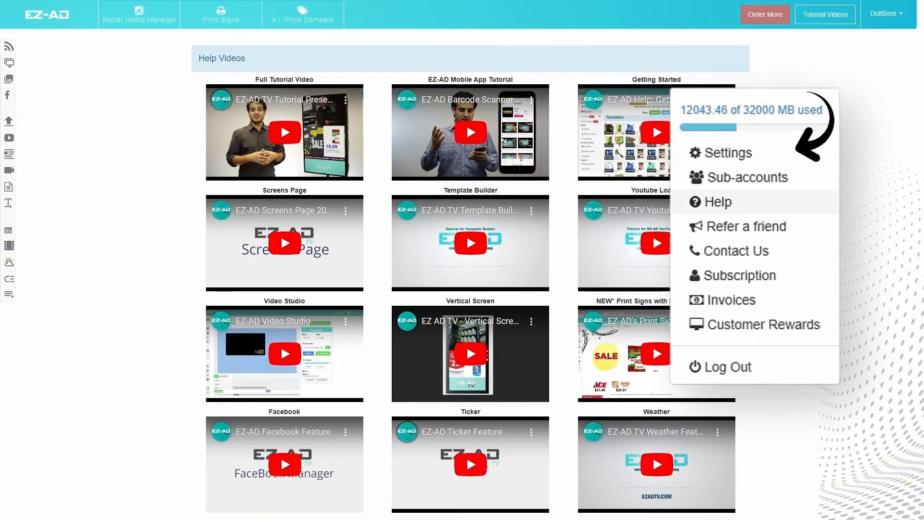
scroll(down, 3)
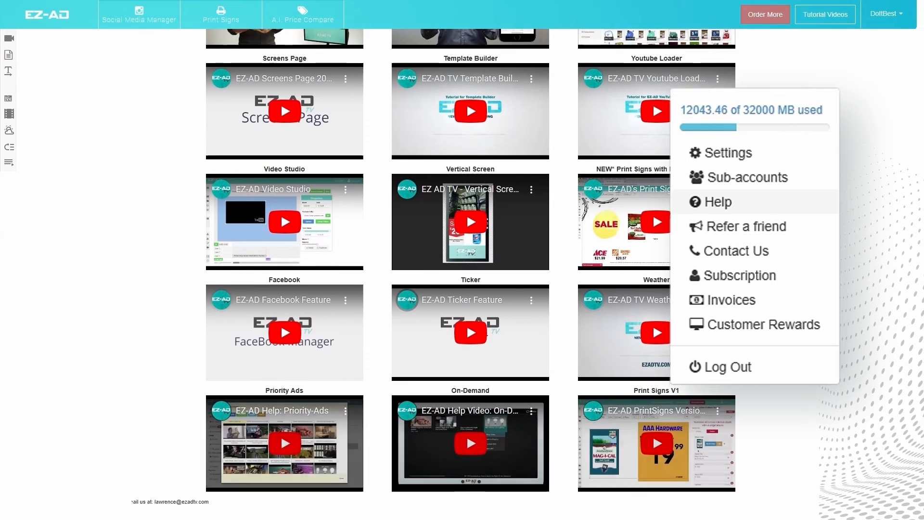
click(736, 250)
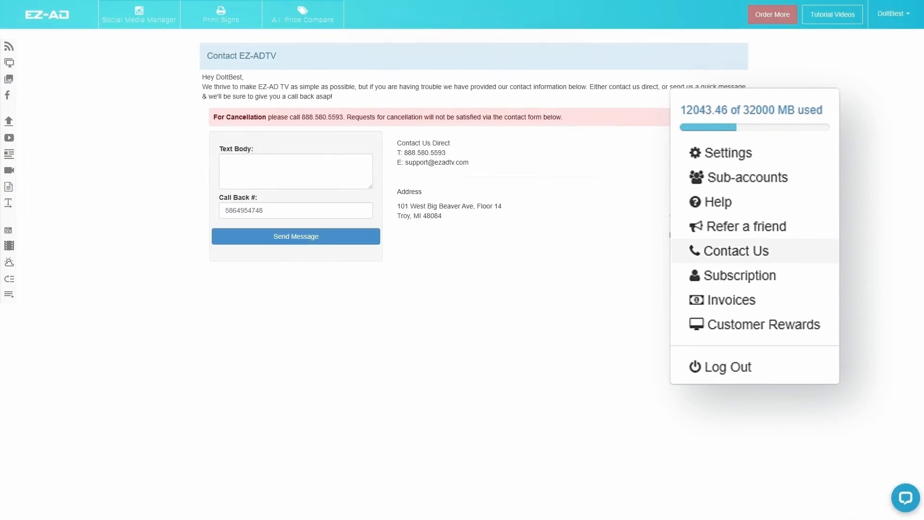